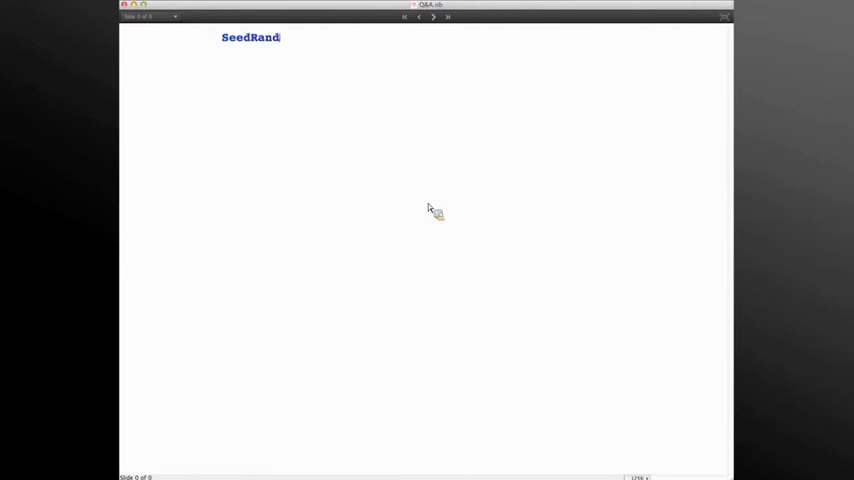
# - Evaluate SeedRandom[1, Method -> m], producing generator-initialization failure messages
pyautogui.write('om[]')
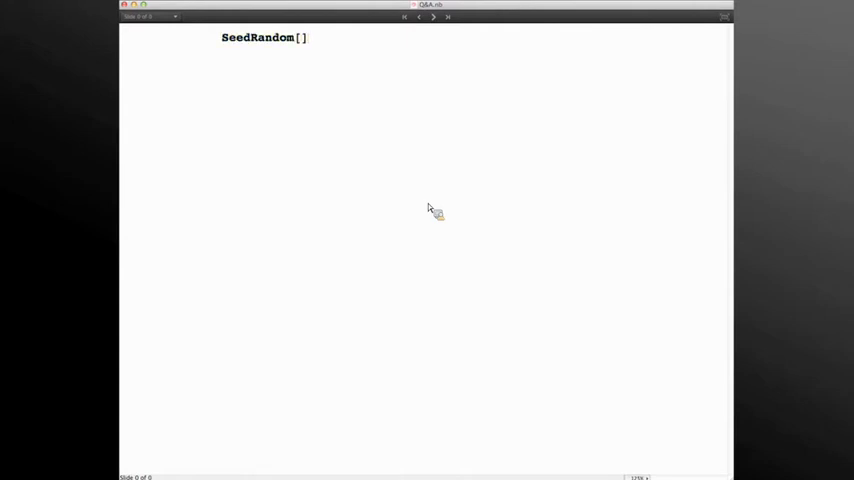
pyautogui.write('1, M')
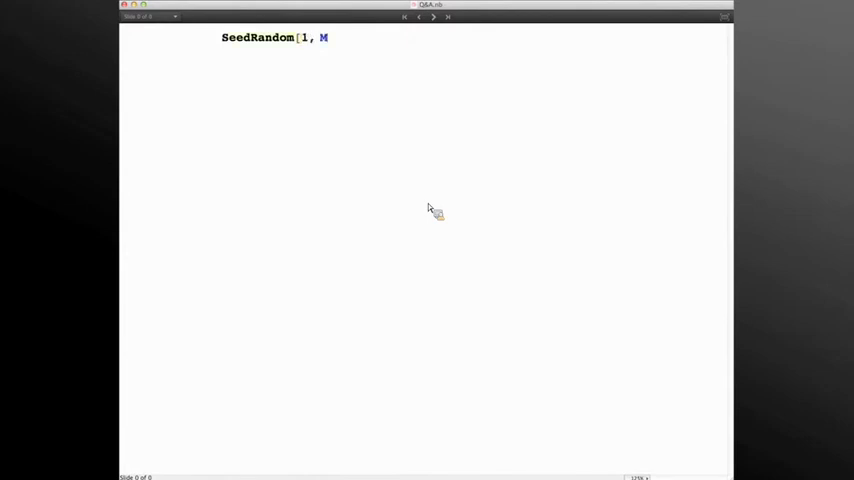
pyautogui.write('ethod ->')
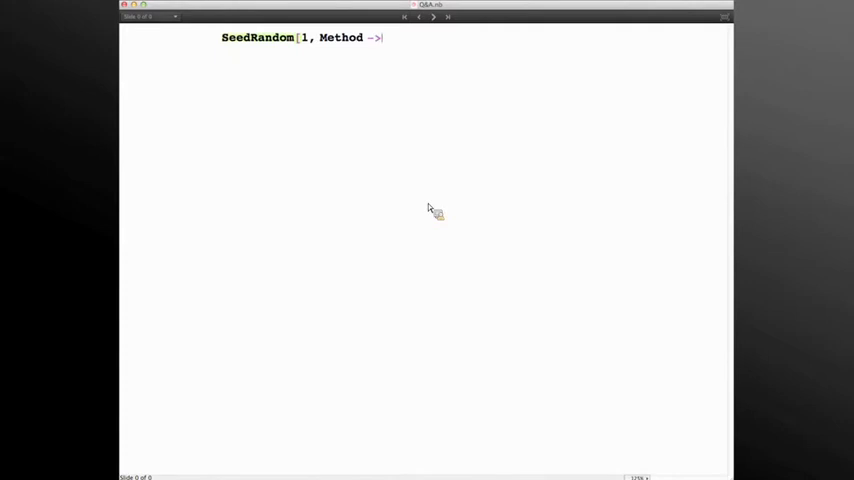
pyautogui.write('? ]')
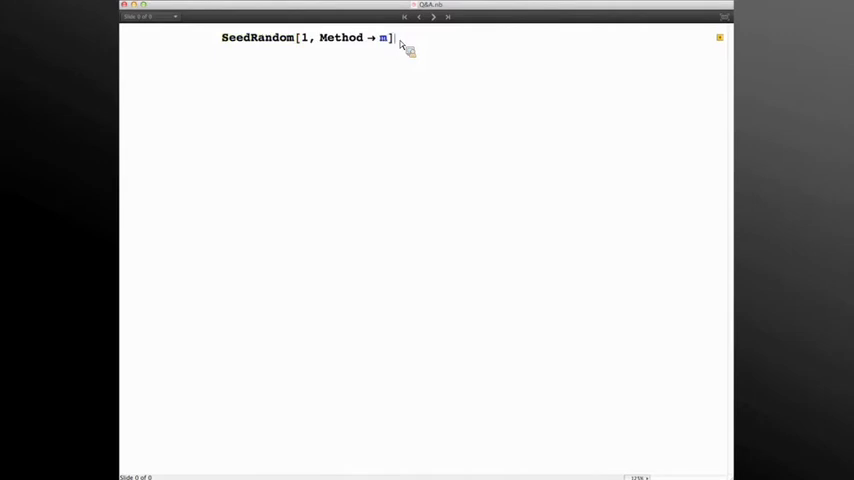
pyautogui.press('shift+return')
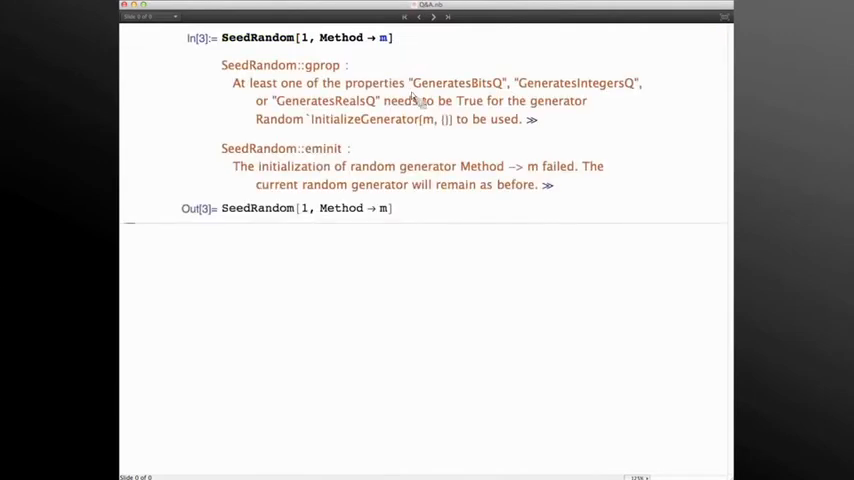
pyautogui.moveTo(432, 166)
pyautogui.write('"CA"')
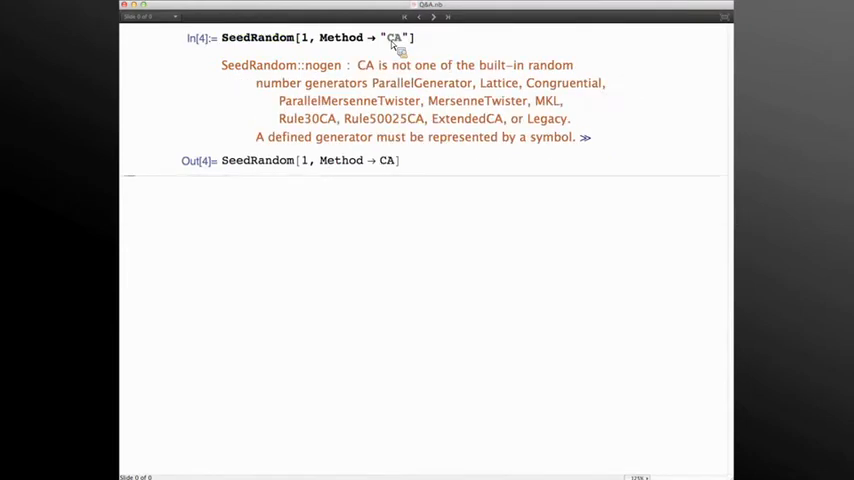
pyautogui.moveTo(408, 84)
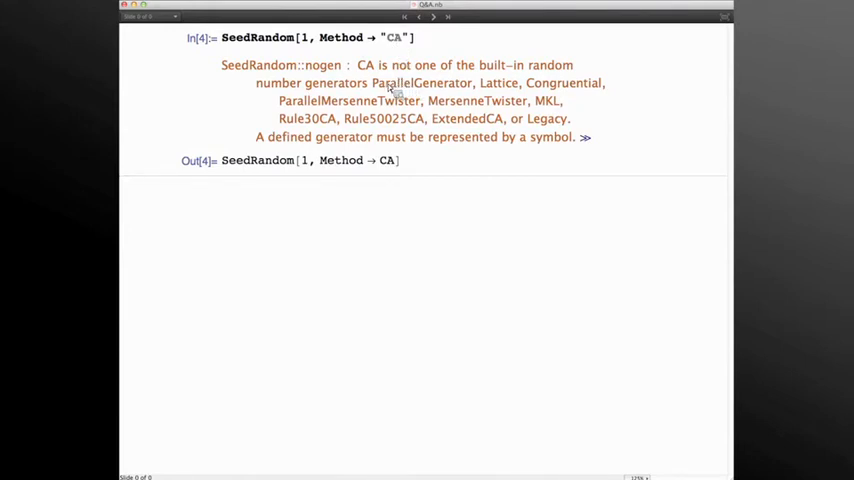
pyautogui.moveTo(558, 96)
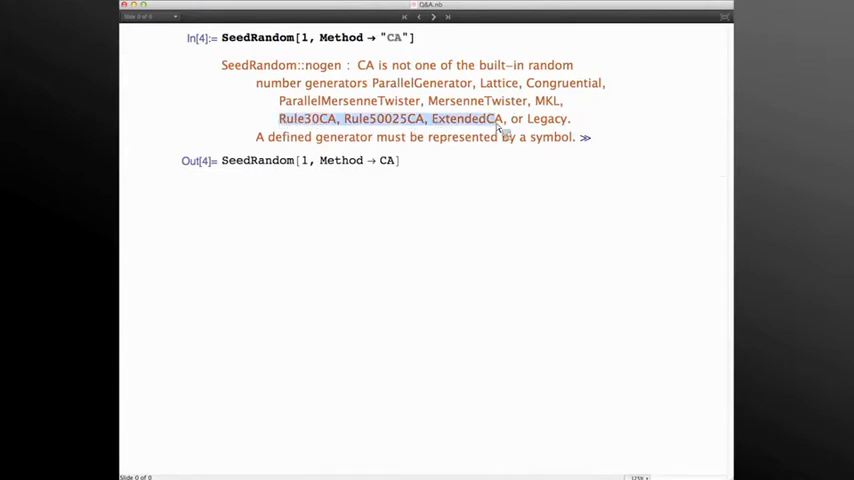
pyautogui.moveTo(504, 156)
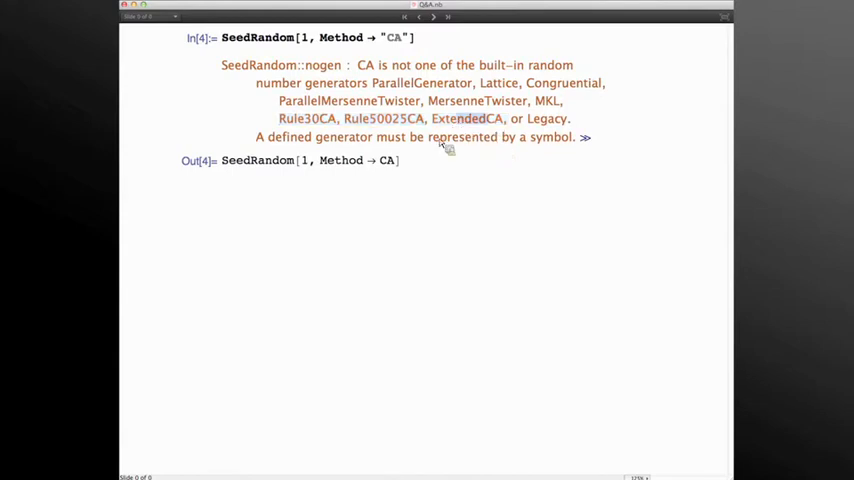
pyautogui.moveTo(360, 204)
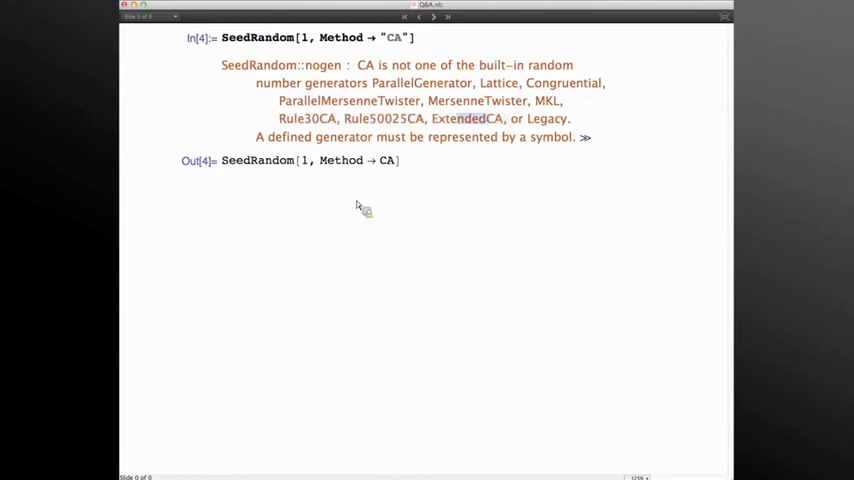
pyautogui.moveTo(388, 168)
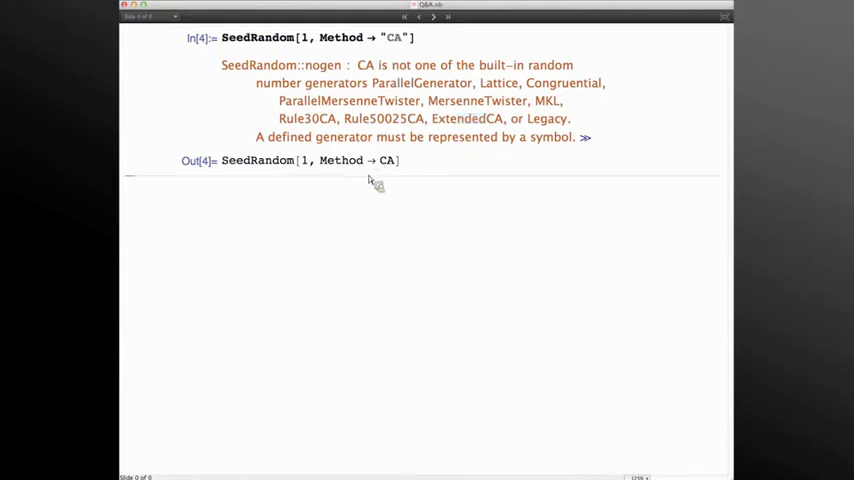
# - Enter RandomInteger[10^7] in a new cell, correcting a stray comma
pyautogui.write('RandomInte')
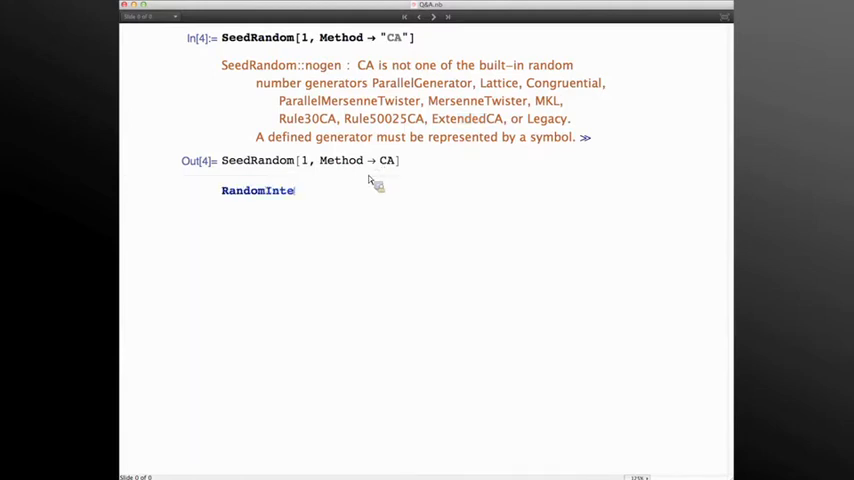
pyautogui.write('ger[1')
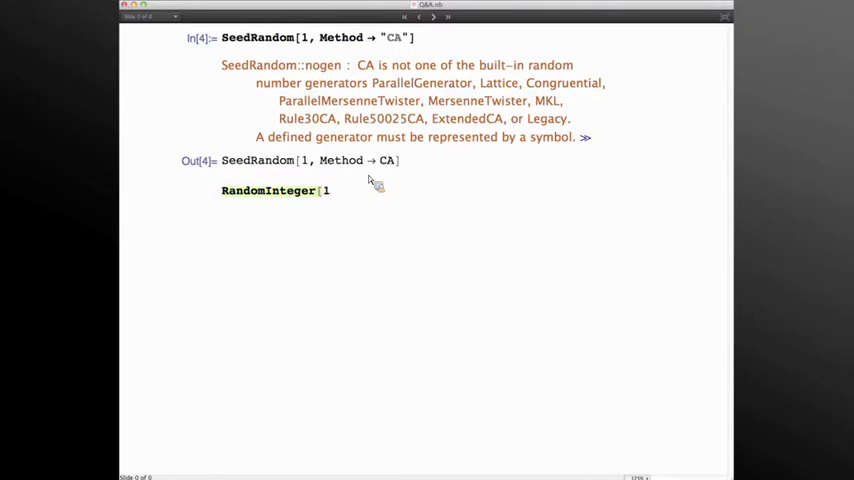
pyautogui.write('0')
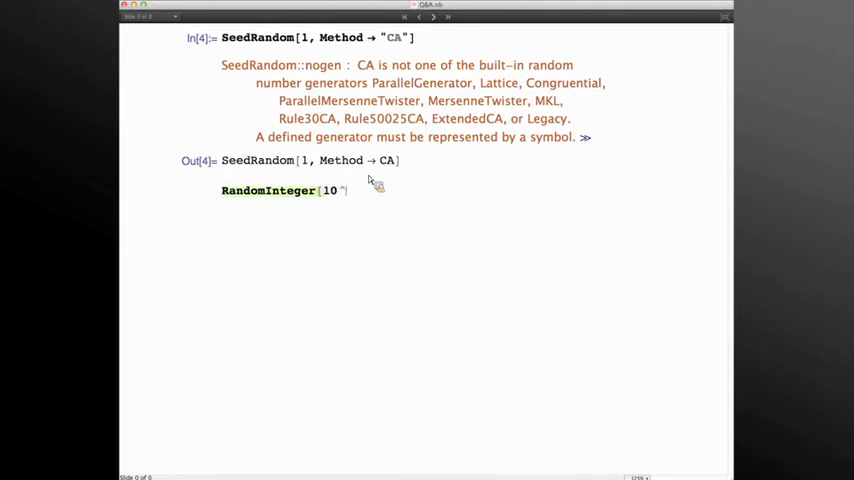
pyautogui.write('^7')
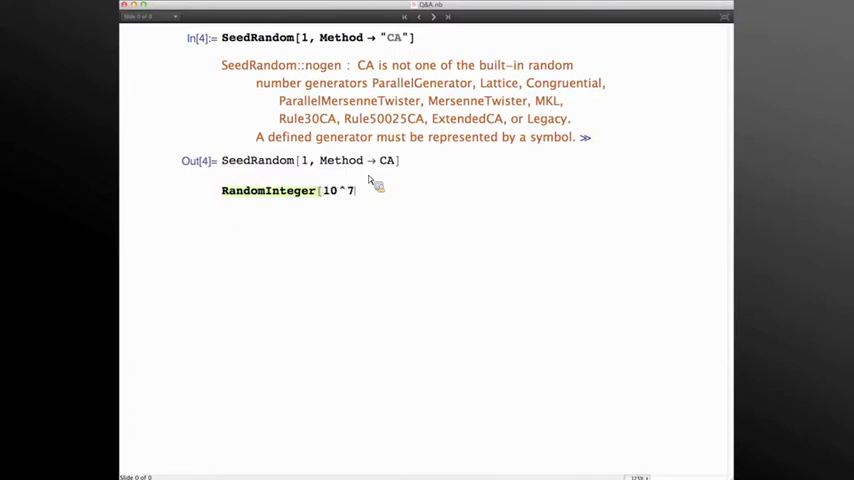
pyautogui.write(',')
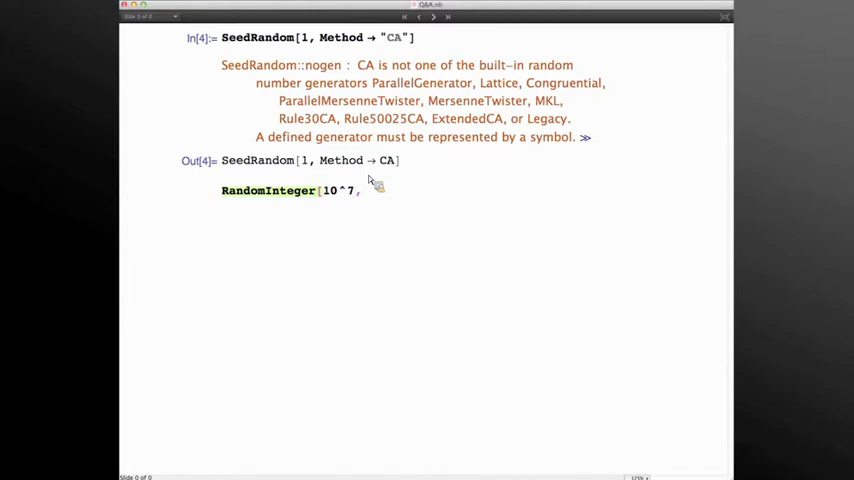
pyautogui.press('Backspace')
pyautogui.write(']')
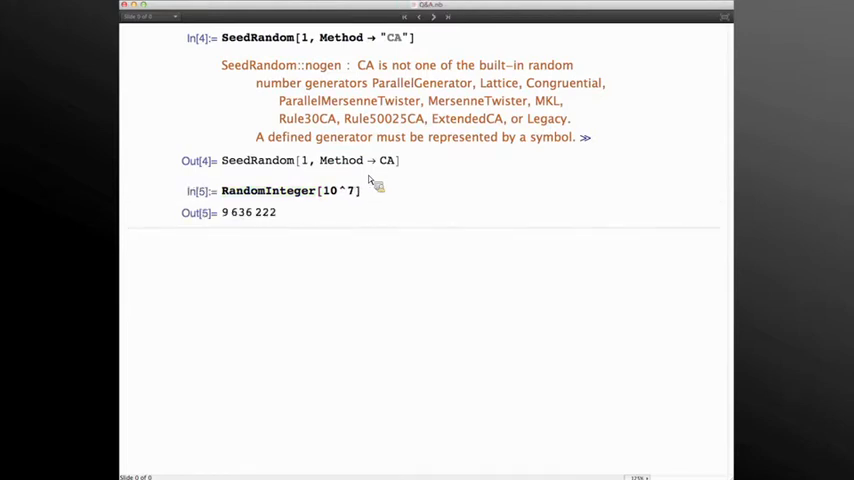
pyautogui.moveTo(360, 196)
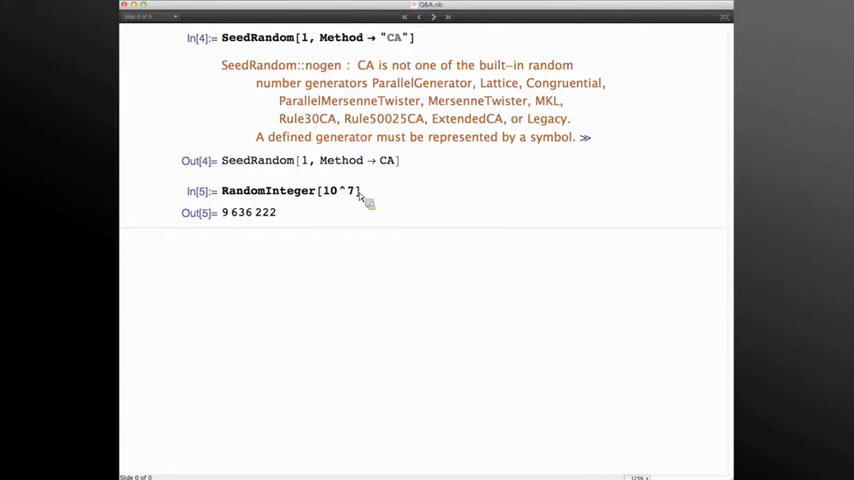
pyautogui.moveTo(392, 132)
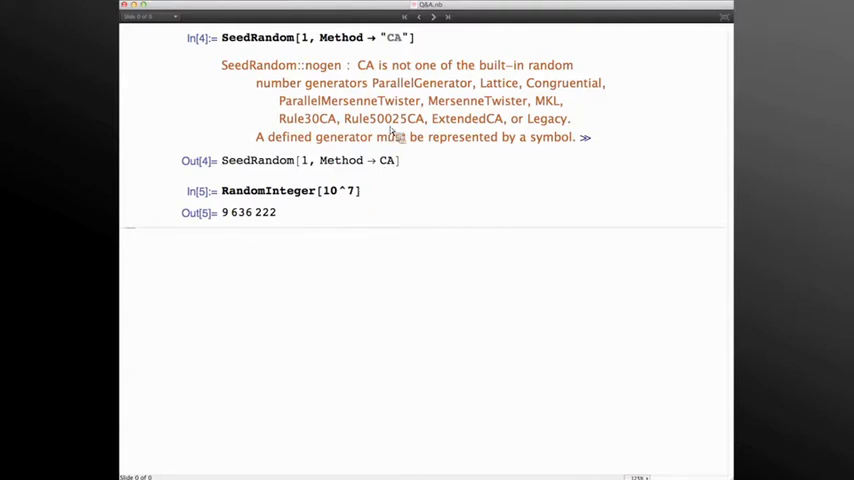
pyautogui.moveTo(378, 196)
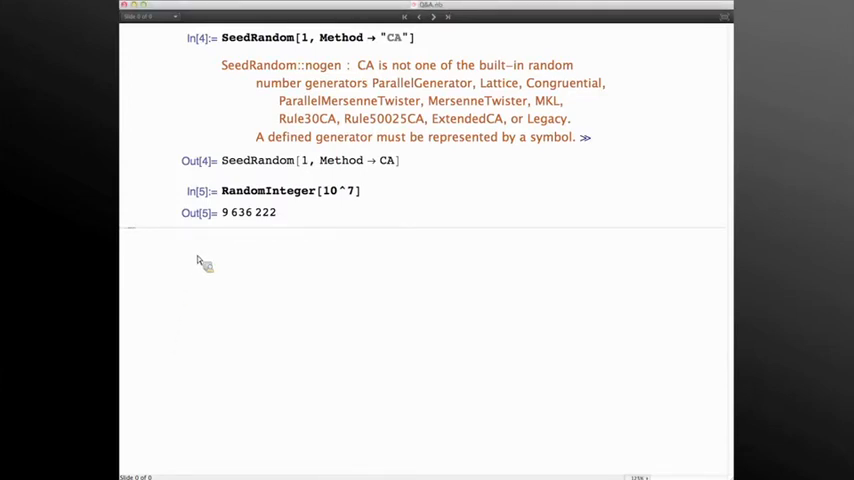
# - Define ifun = x /. NDSolve[{x''[t] + x[t] == 0, x'[0] == x[0] == 1}, x, {t, 0, 1}]
pyautogui.write('ifun = x = /.')
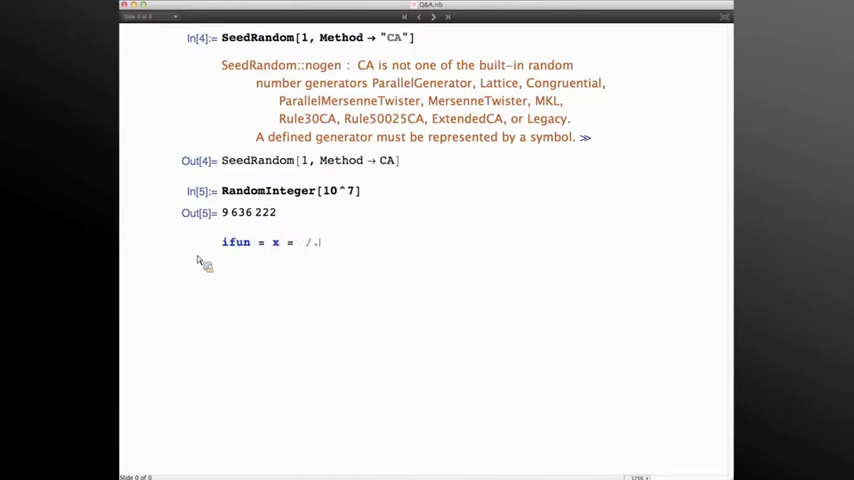
pyautogui.write('NDSolve[{x')
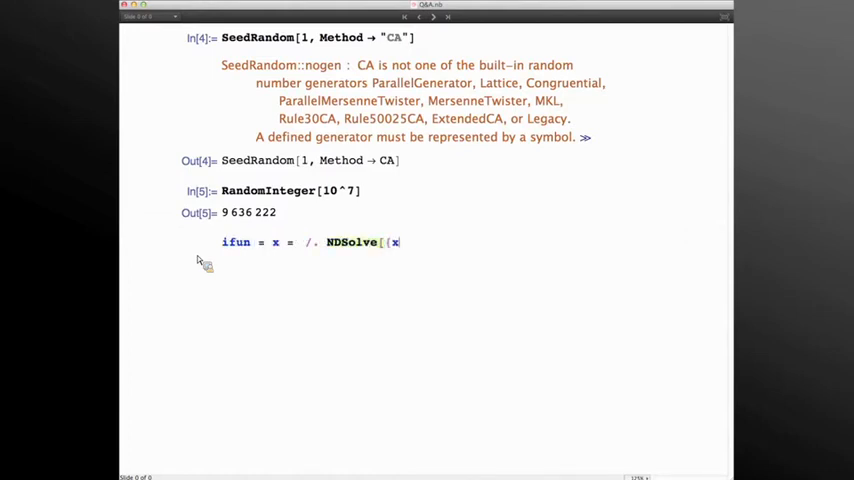
pyautogui.write("'")
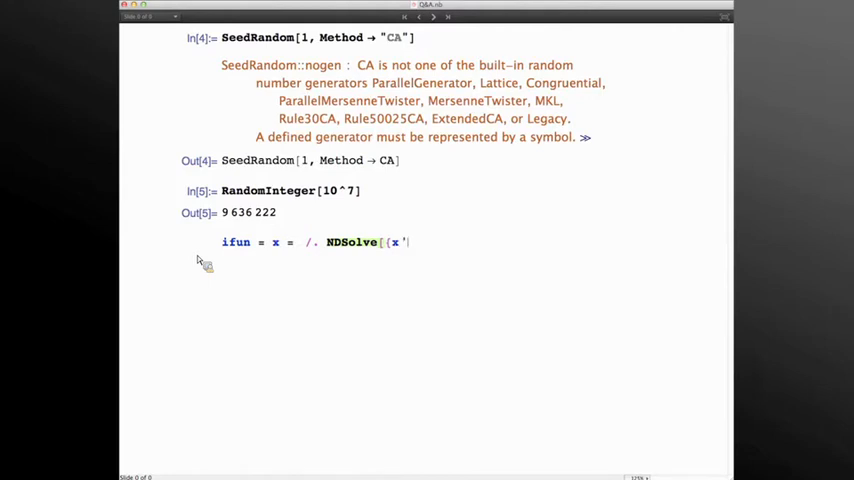
pyautogui.write("'[t] + x[t] == 0,")
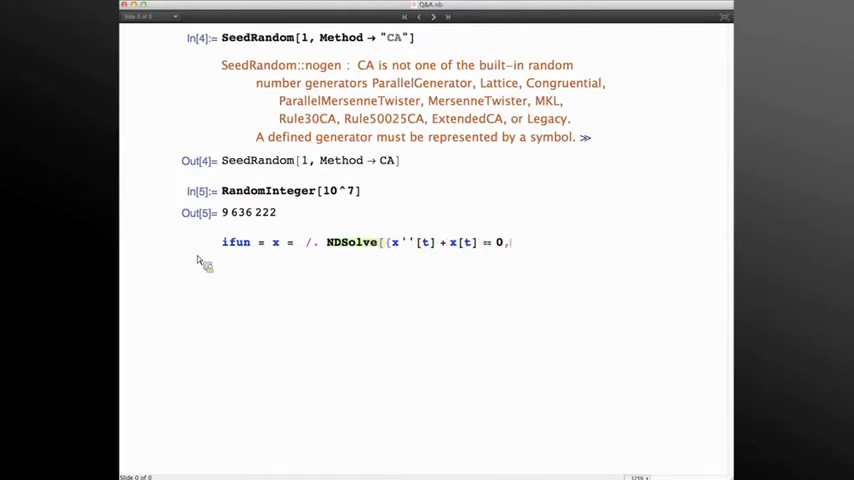
pyautogui.write(", x'[0] == x[0] == 1")
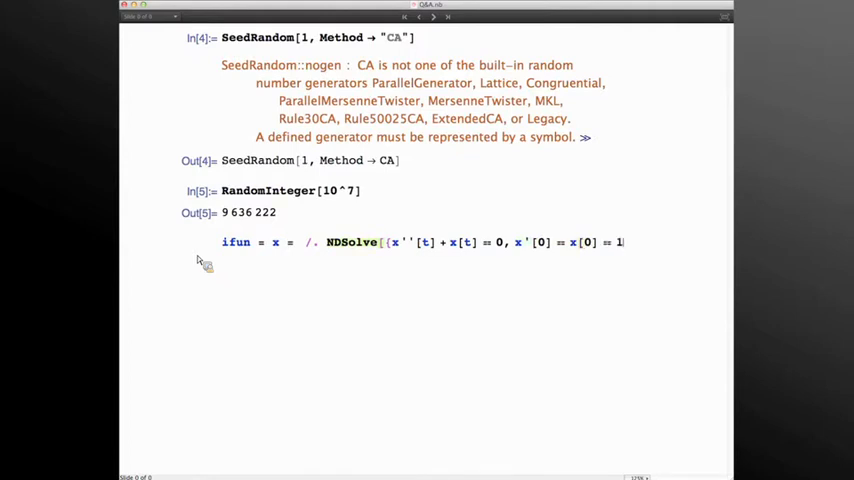
pyautogui.write(', x, {t, 0, 1')
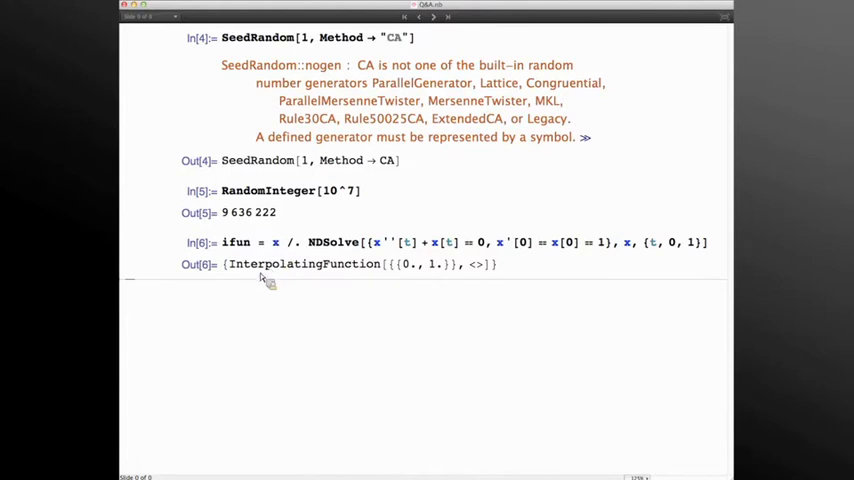
# - Evaluate InputForm[%] below the InterpolatingFunction and scroll through its numeric data
pyautogui.click(256, 284)
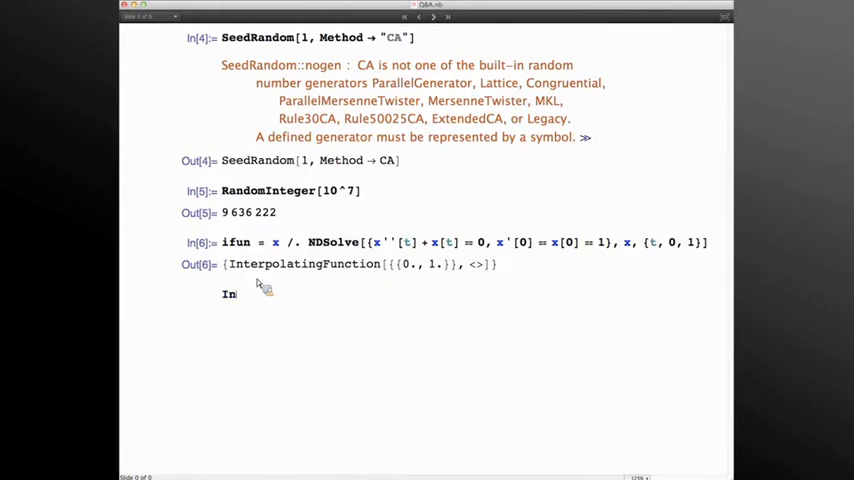
pyautogui.write('InputForm[%')
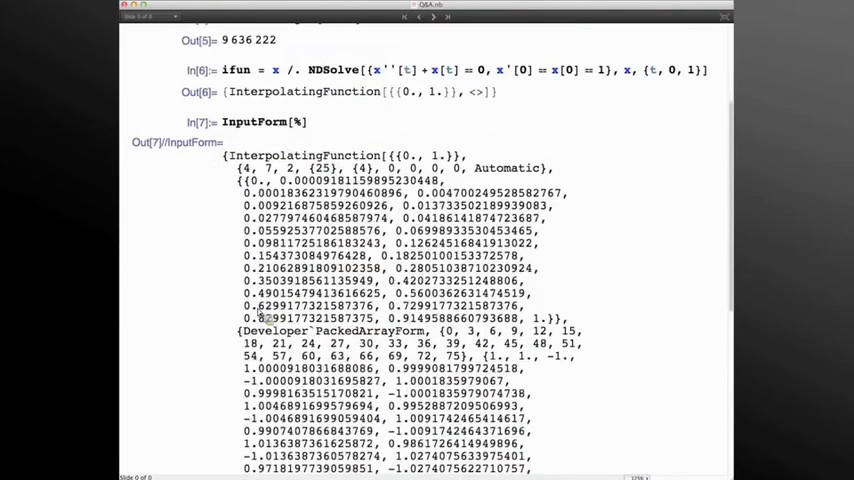
pyautogui.scroll(-3)
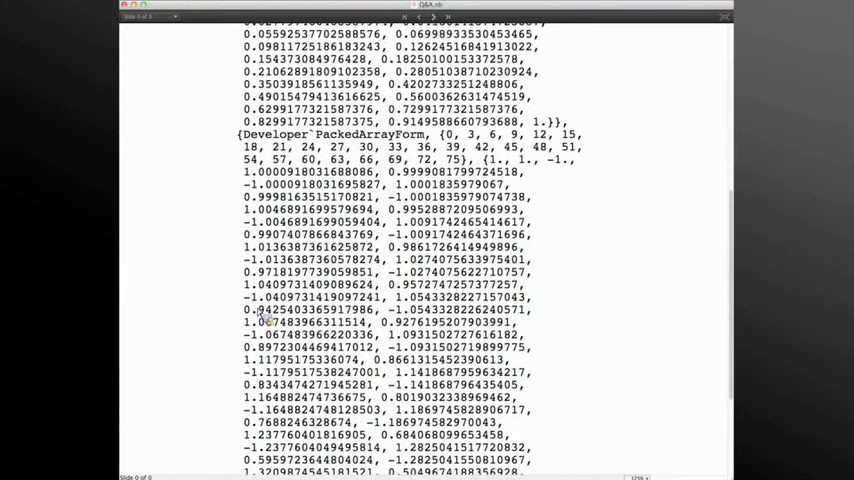
pyautogui.scroll(3)
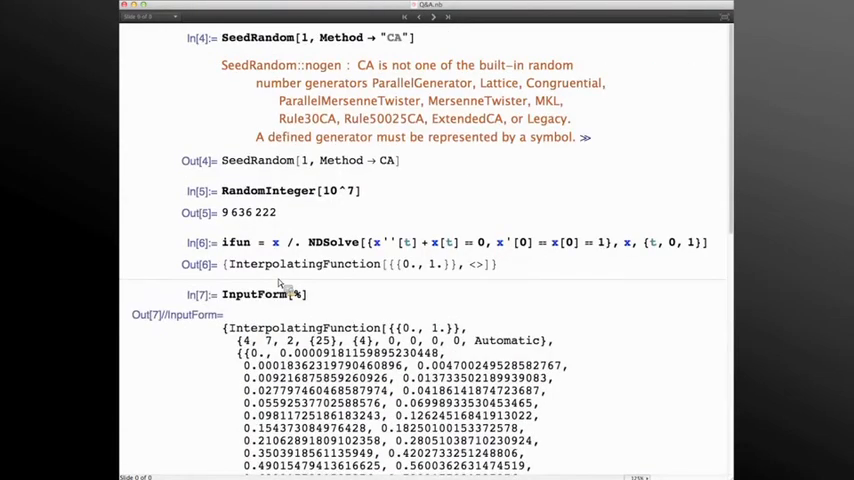